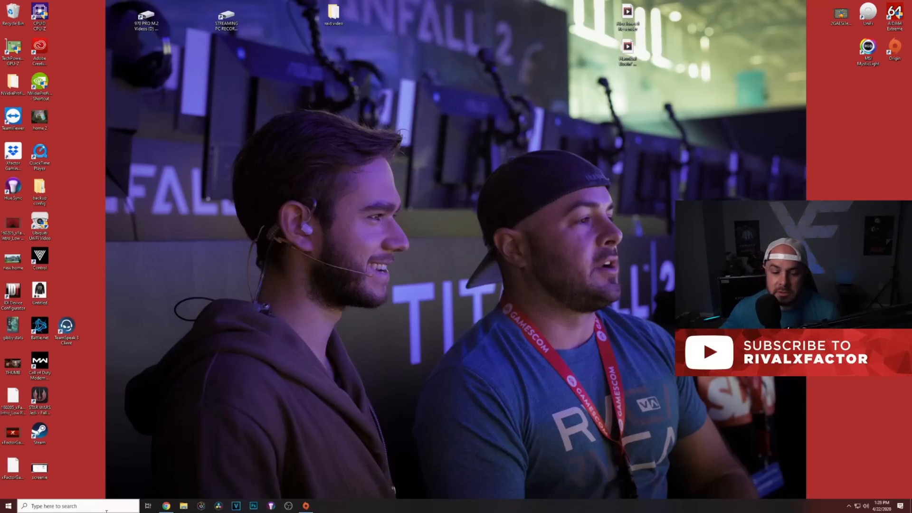
pyautogui.moveTo(166, 506)
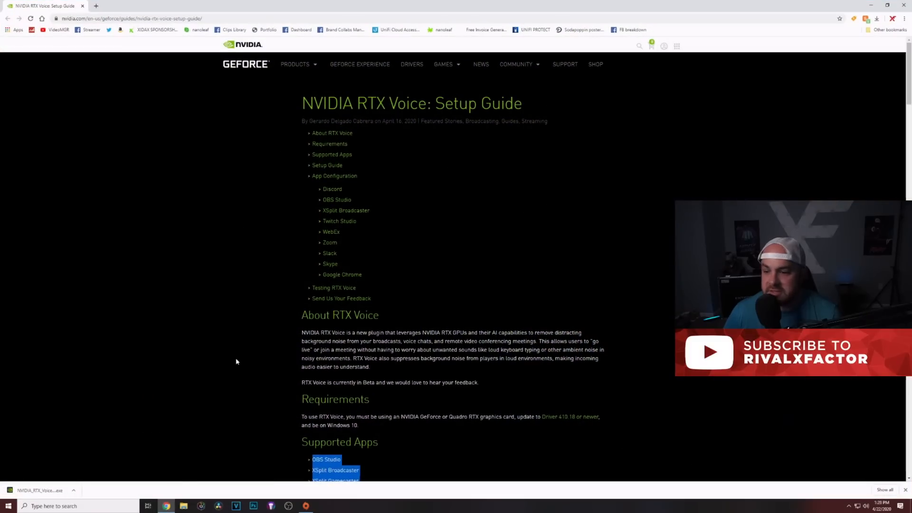
pyautogui.moveTo(324, 172)
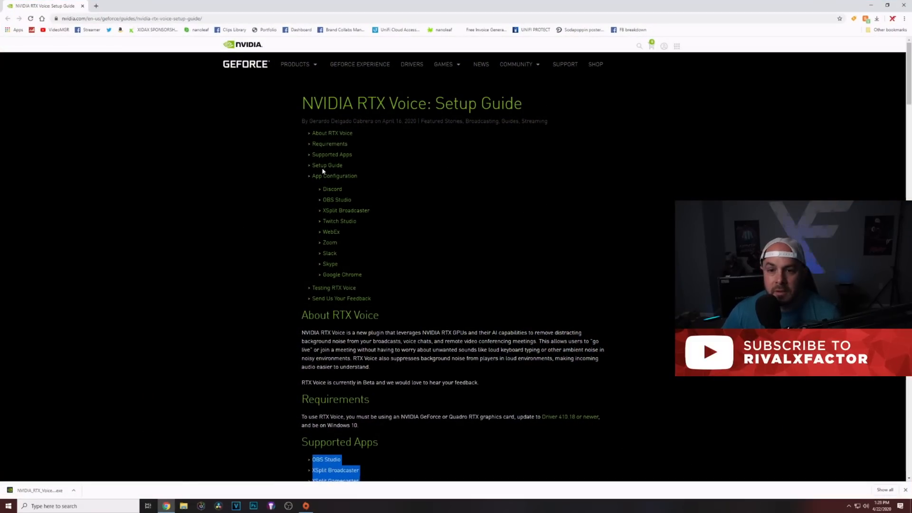
# Step: Scroll the RTX Voice setup guide down to its Requirements and Supported Apps sections
pyautogui.scroll(-3)
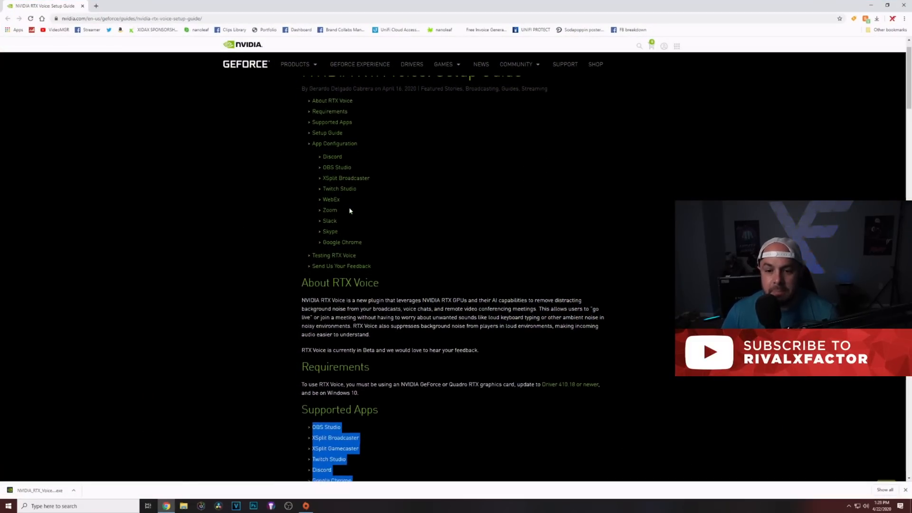
pyautogui.scroll(-3)
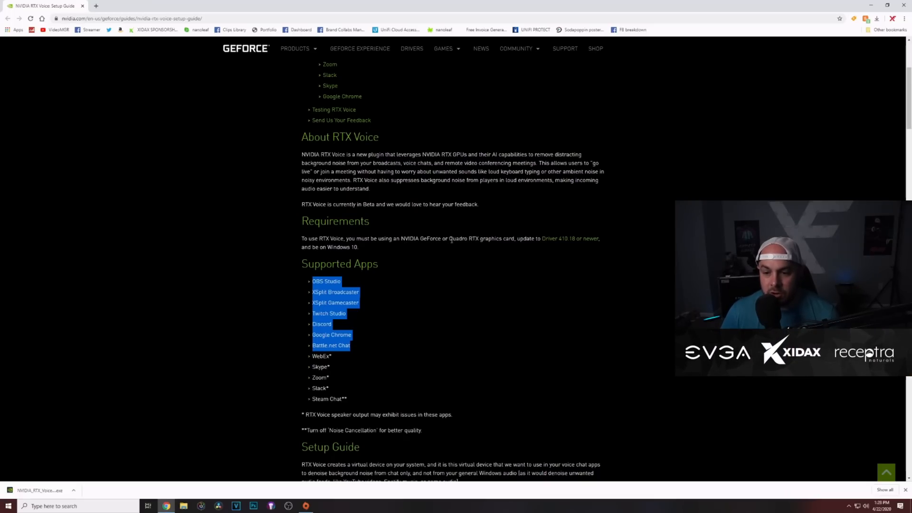
pyautogui.moveTo(520, 240)
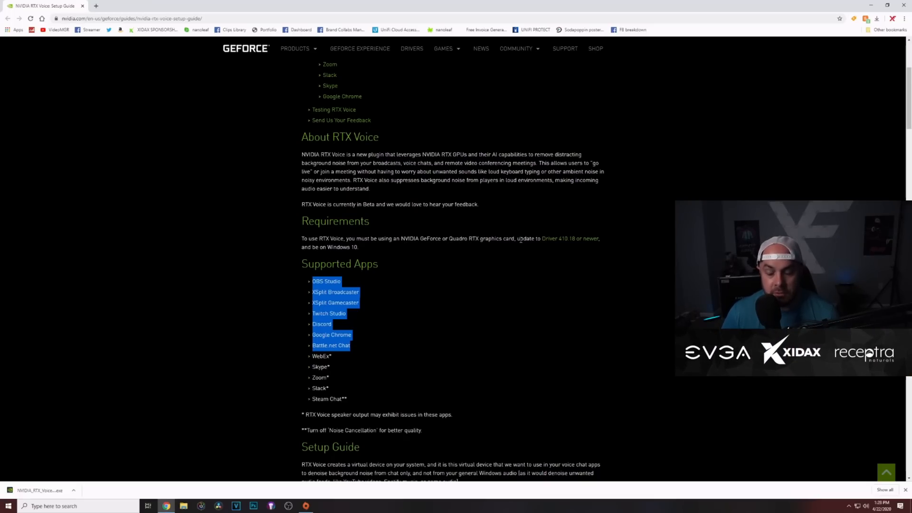
pyautogui.moveTo(562, 245)
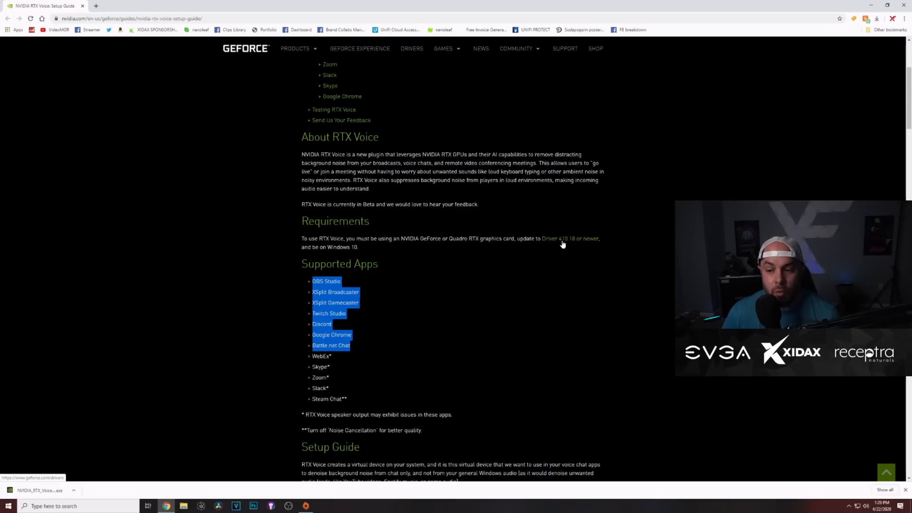
pyautogui.moveTo(458, 247)
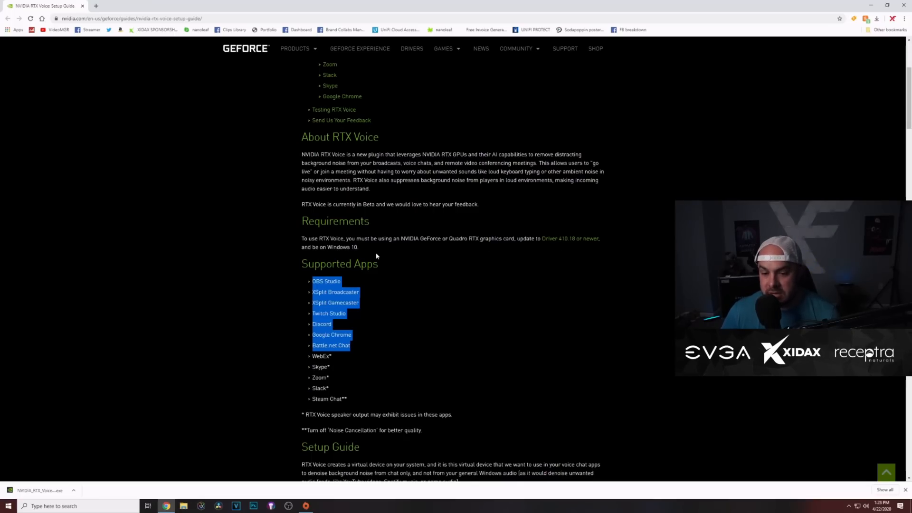
# Step: Clear the earlier highlight and select the asterisked apps WebEx, Skype, Zoom, Slack and Steam Chat
pyautogui.scroll(-3)
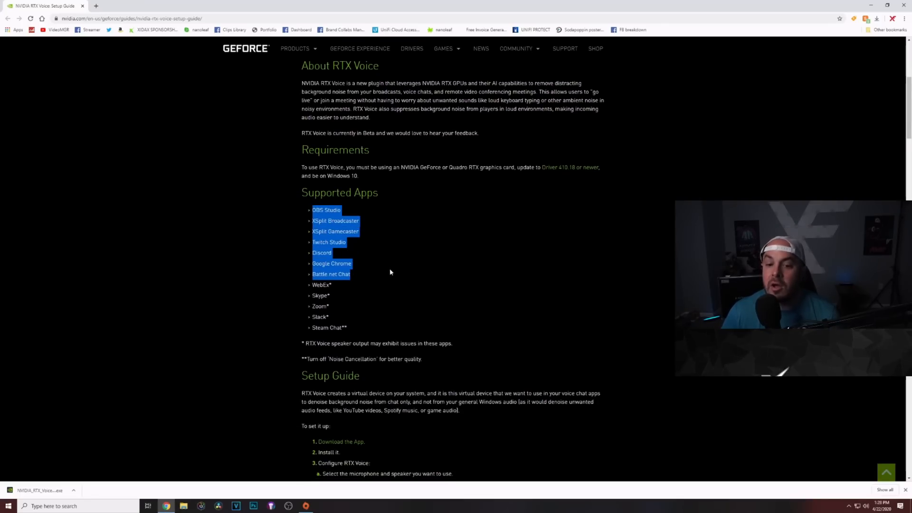
pyautogui.click(389, 269)
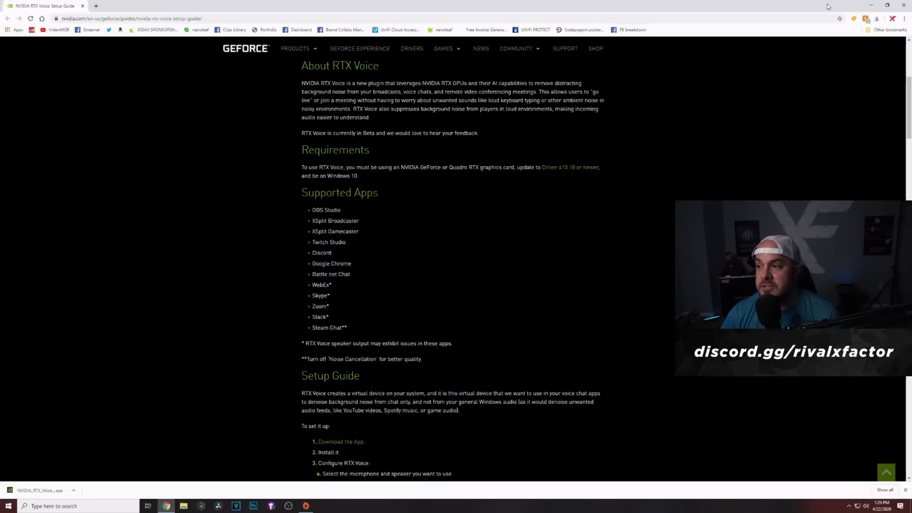
pyautogui.click(871, 5)
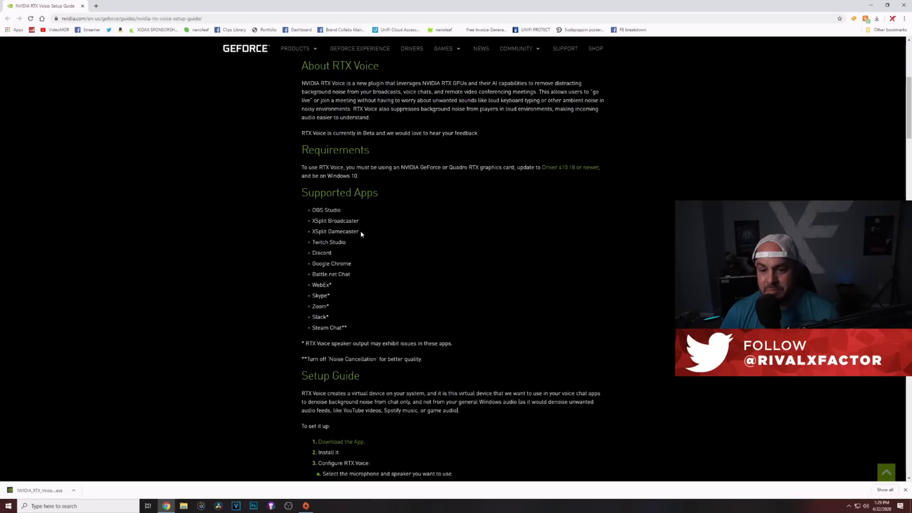
pyautogui.moveTo(346, 245)
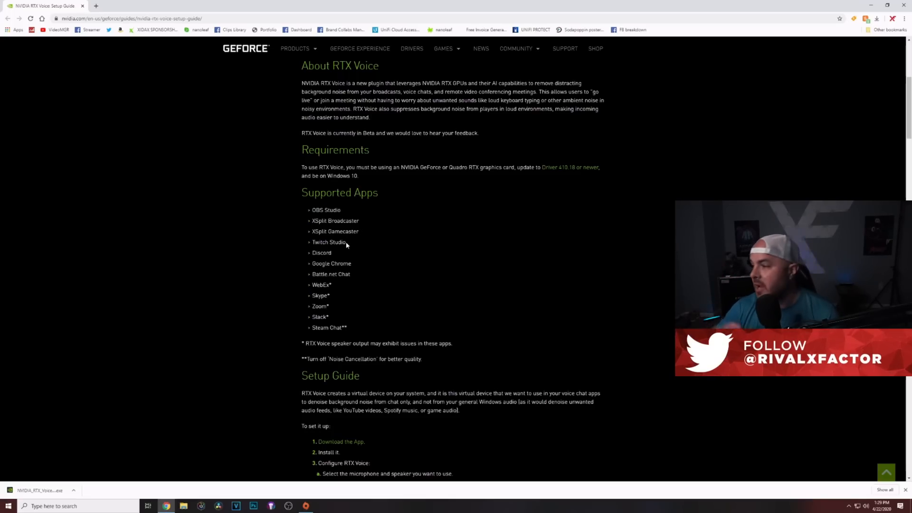
pyautogui.moveTo(344, 257)
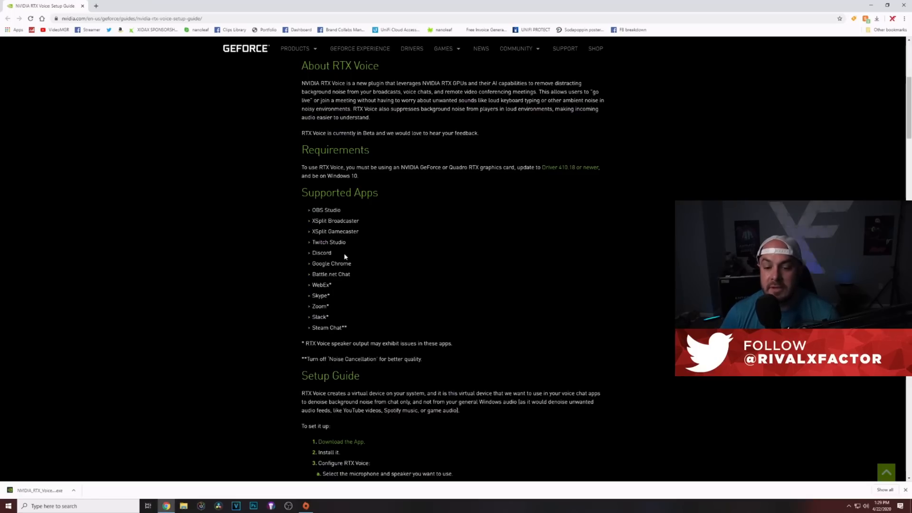
pyautogui.moveTo(352, 267)
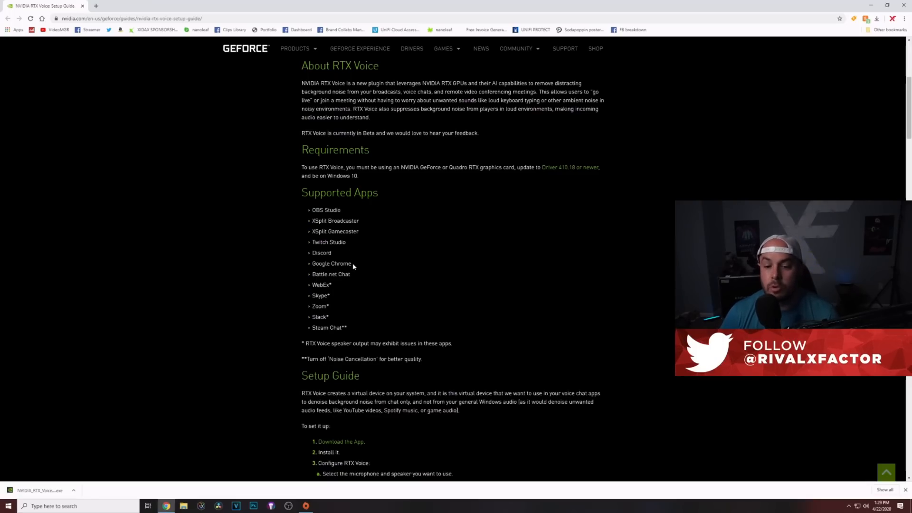
pyautogui.moveTo(351, 272)
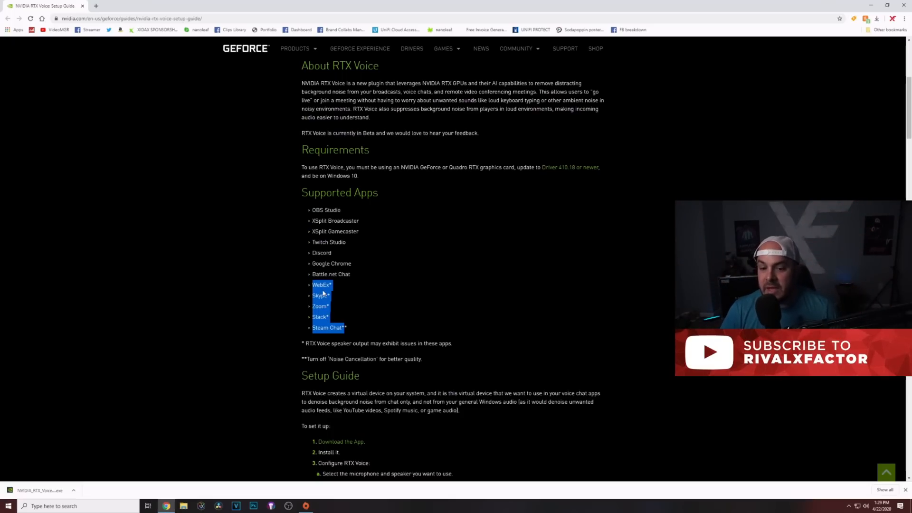
pyautogui.click(332, 301)
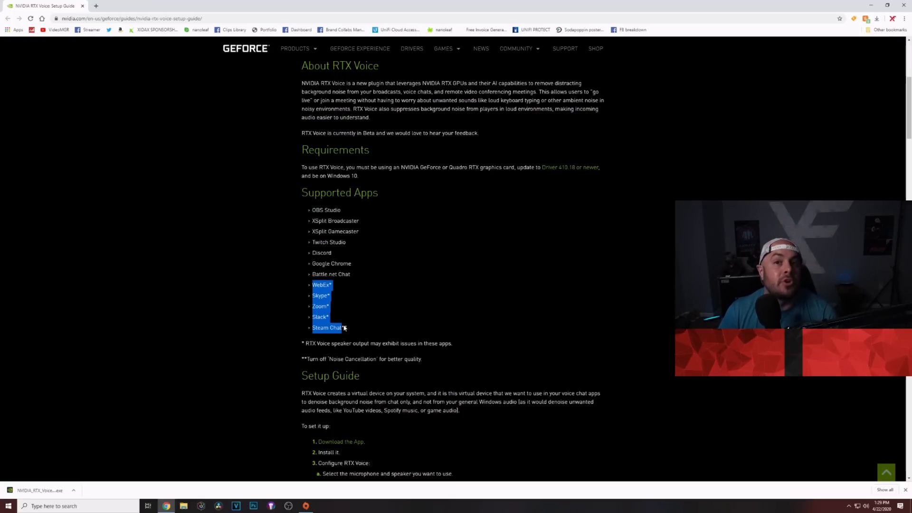
pyautogui.moveTo(367, 345)
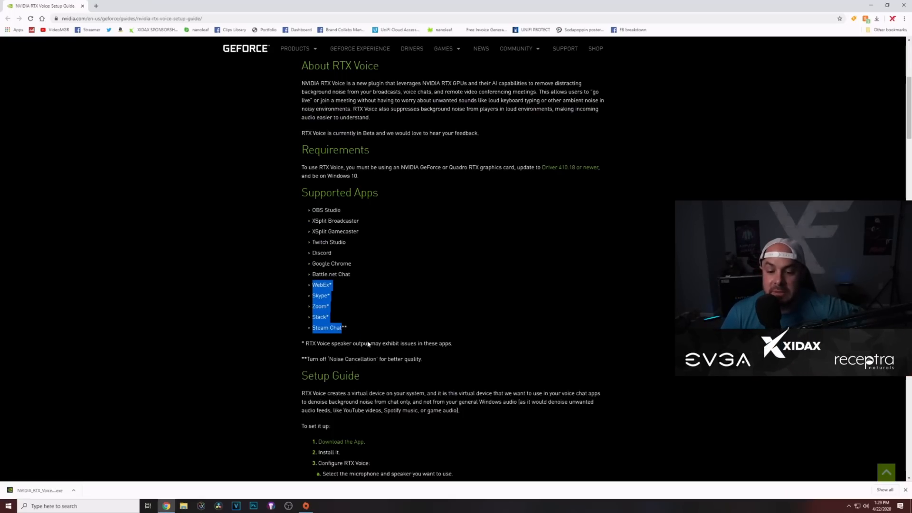
# Step: Highlight the Steam Chat entry alone and scroll to the numbered Setup Guide steps
pyautogui.scroll(-3)
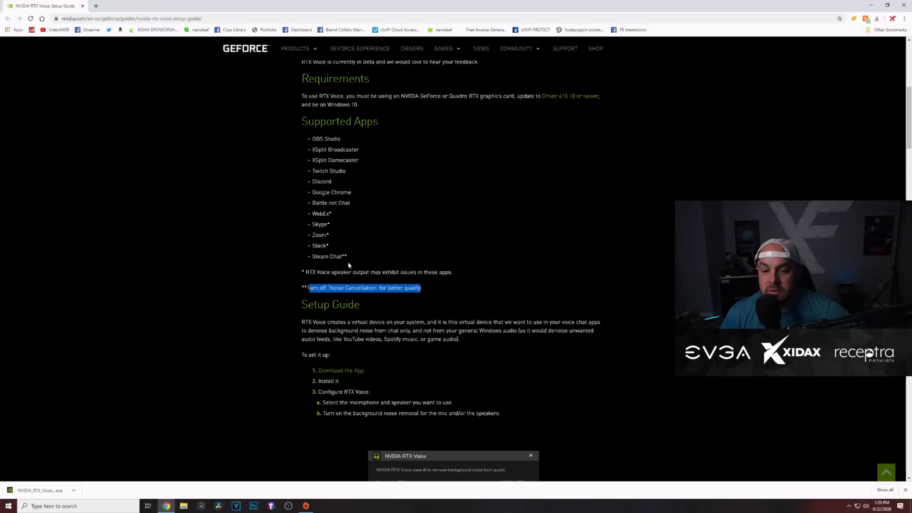
pyautogui.doubleClick(329, 256)
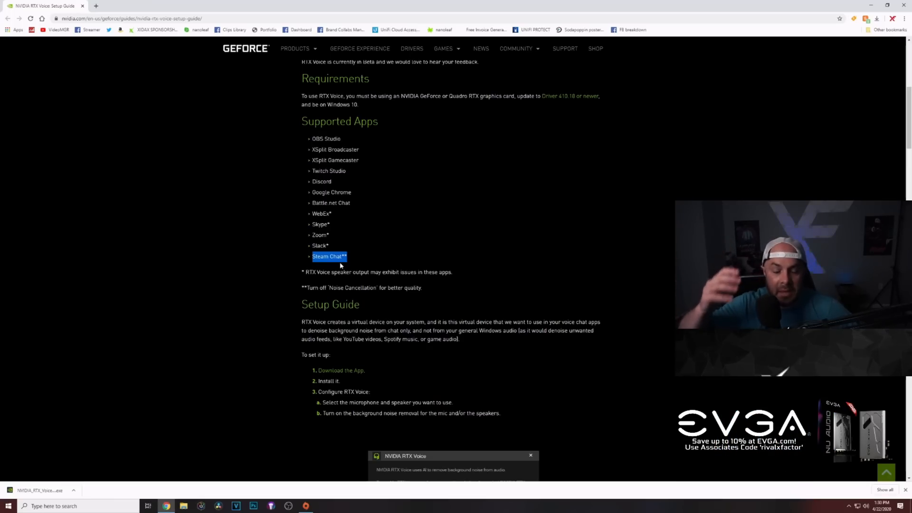
pyautogui.scroll(-3)
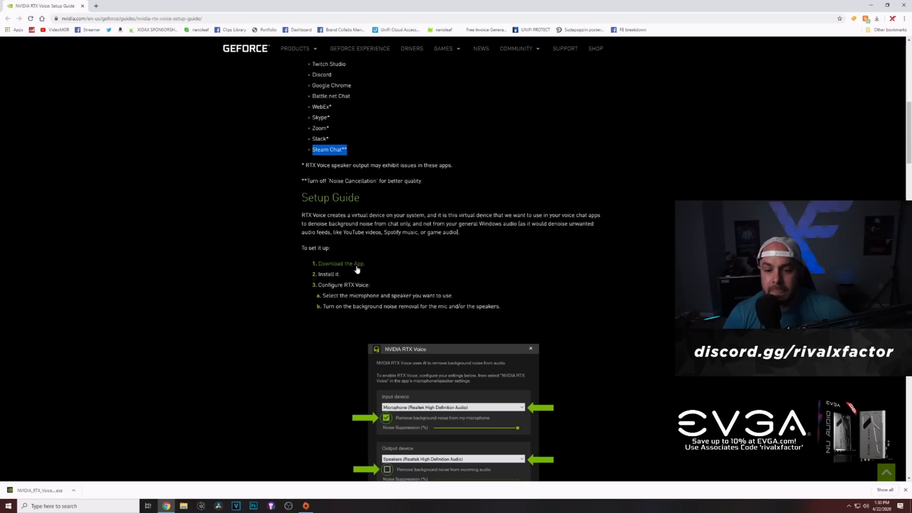
# Step: Highlight the step about turning on background noise removal and scroll to the app screenshot
pyautogui.scroll(-3)
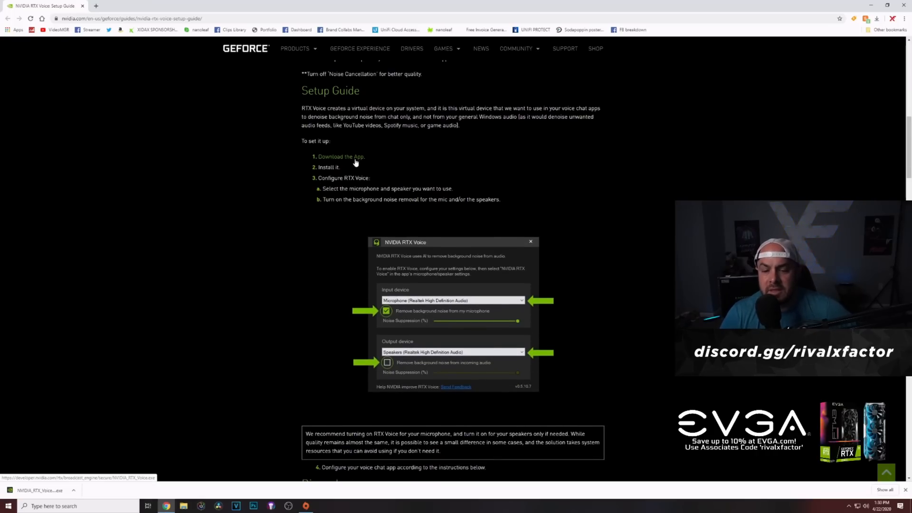
pyautogui.moveTo(358, 164)
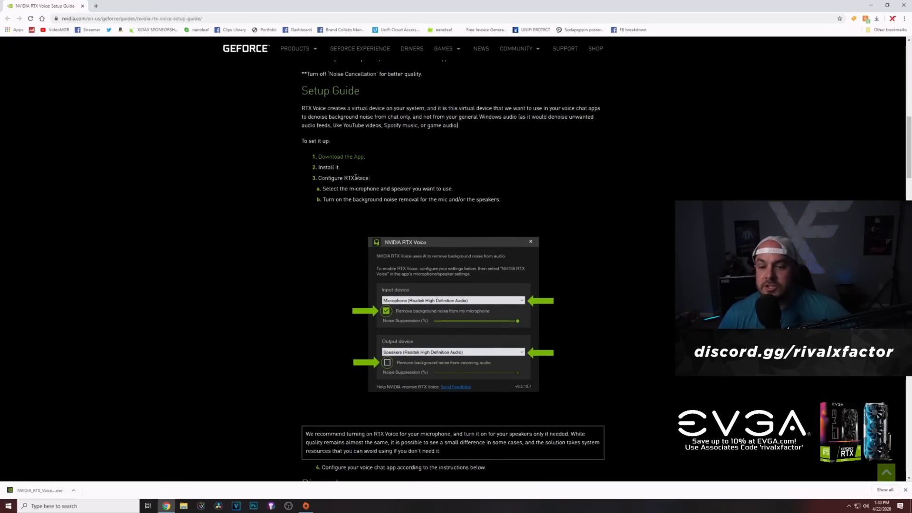
pyautogui.doubleClick(343, 177)
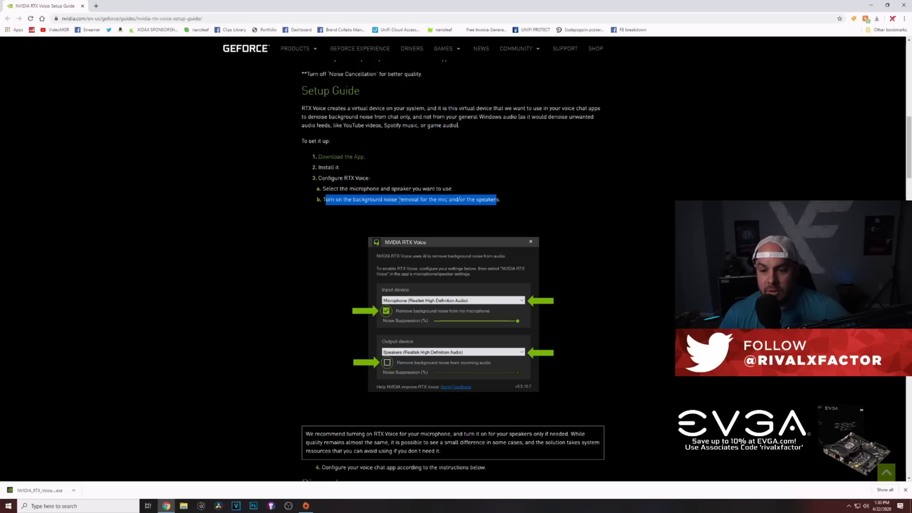
pyautogui.scroll(-3)
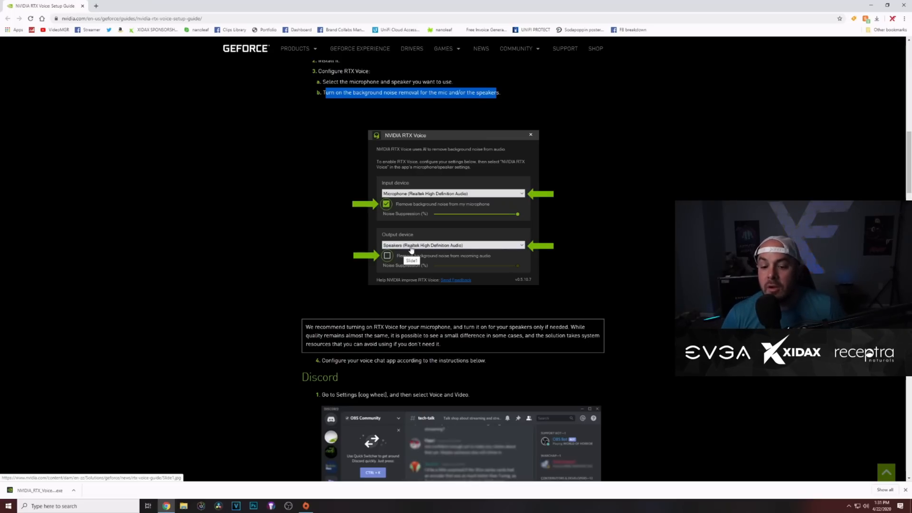
pyautogui.moveTo(464, 219)
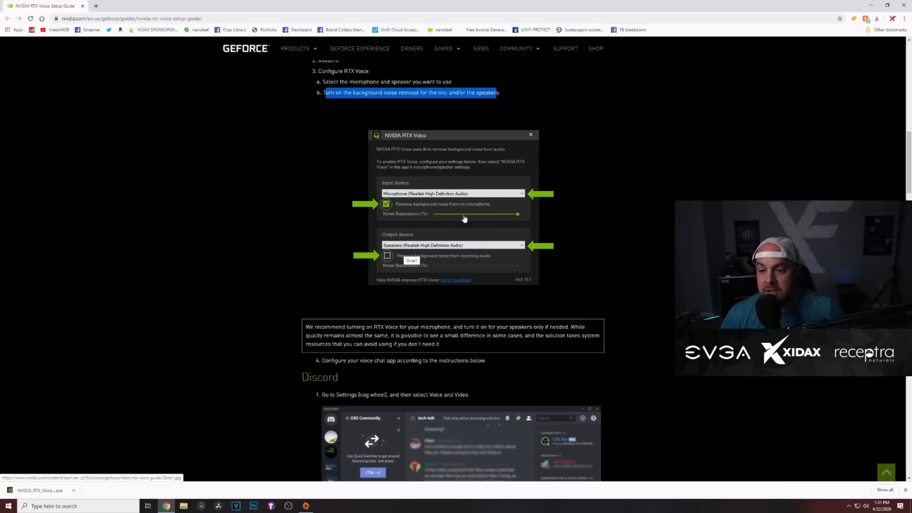
pyautogui.moveTo(366, 263)
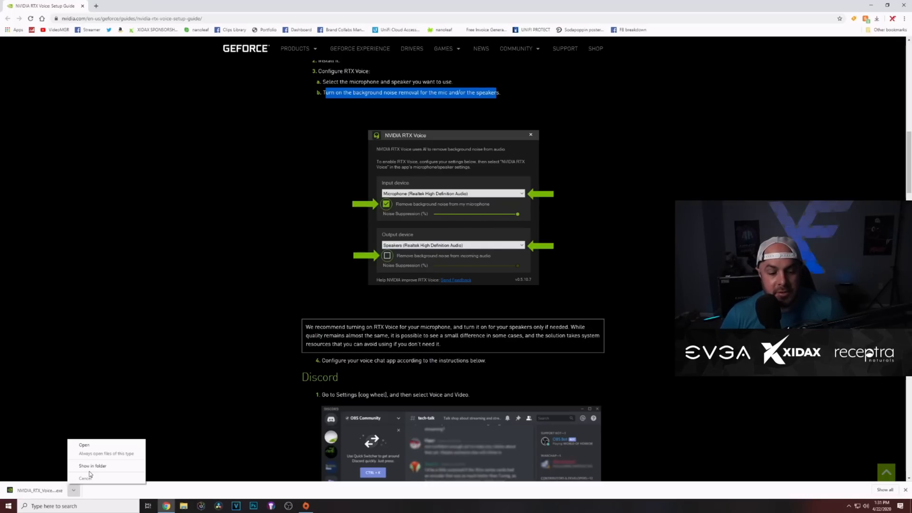
# Step: Show the downloaded NVIDIA RTX Voice installer in its Downloads folder
pyautogui.click(248, 93)
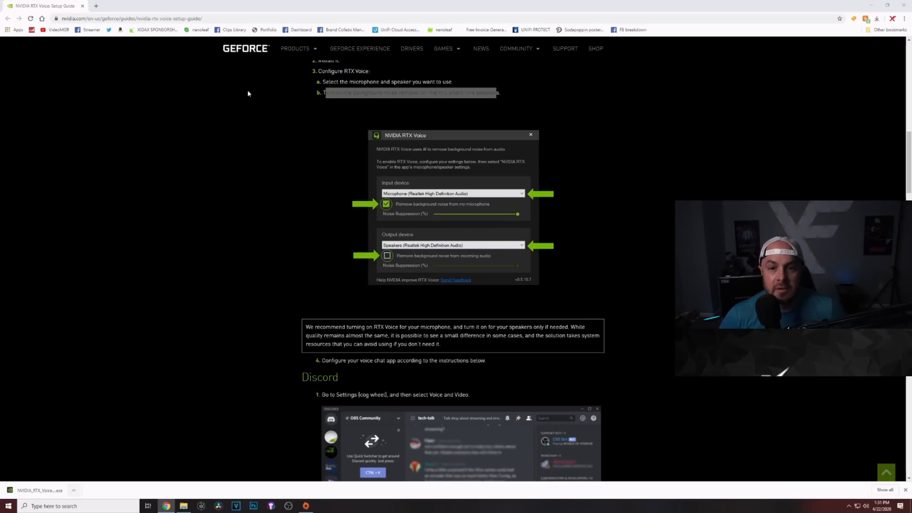
pyautogui.click(184, 506)
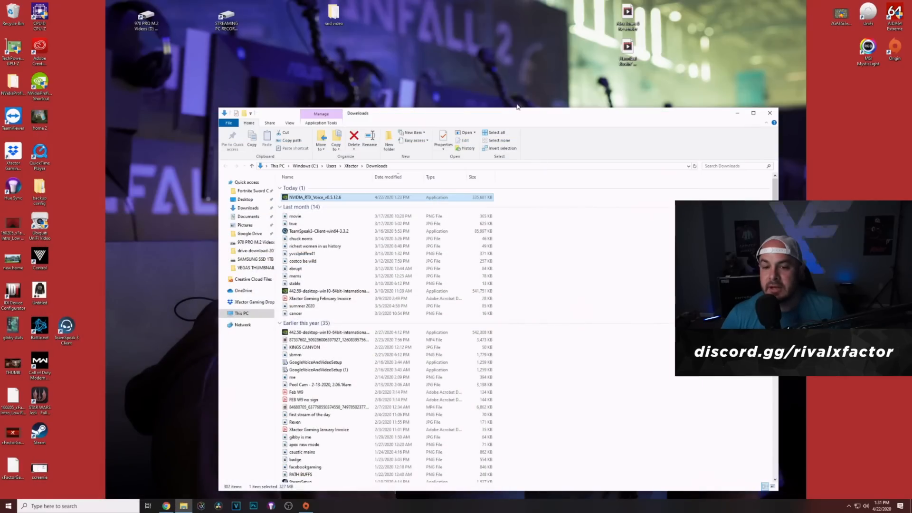
# Step: Launch the NVIDIA_RTX_Voice_v0.5.12.6 installer from the Downloads folder
pyautogui.click(770, 113)
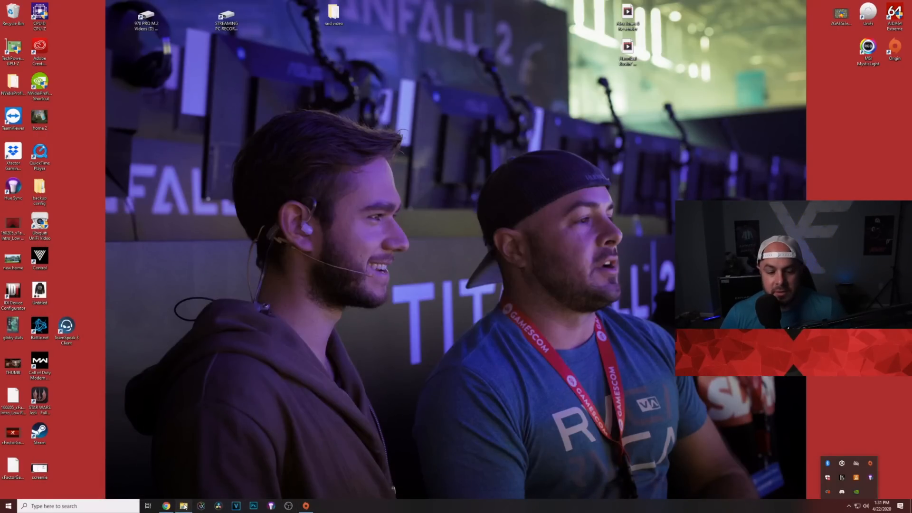
pyautogui.click(183, 506)
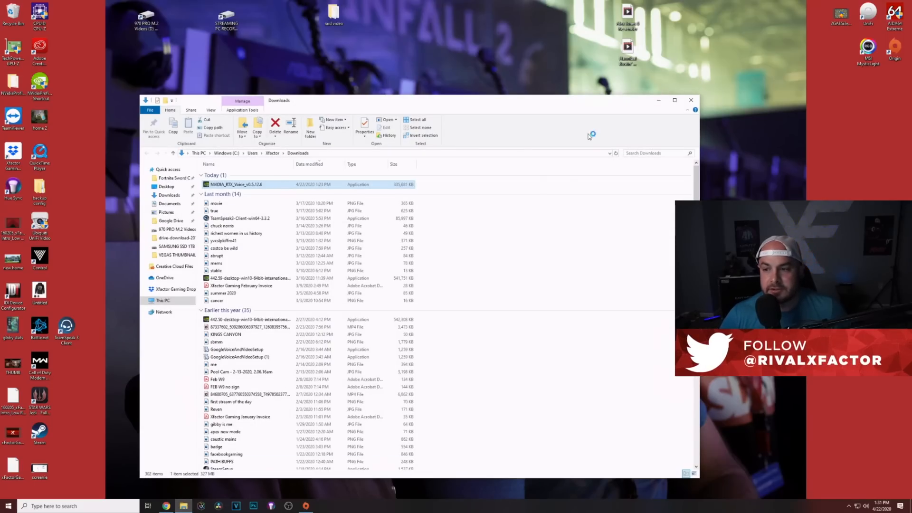
pyautogui.moveTo(690, 100)
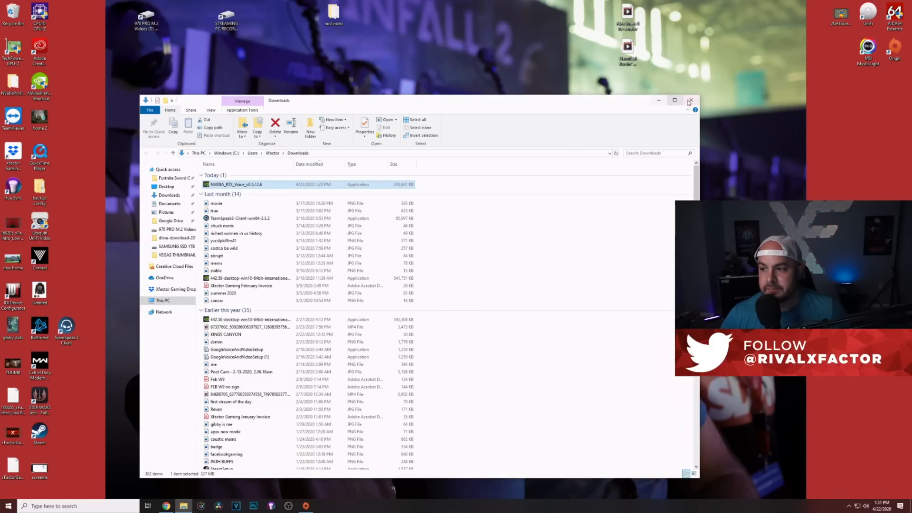
pyautogui.doubleClick(235, 184)
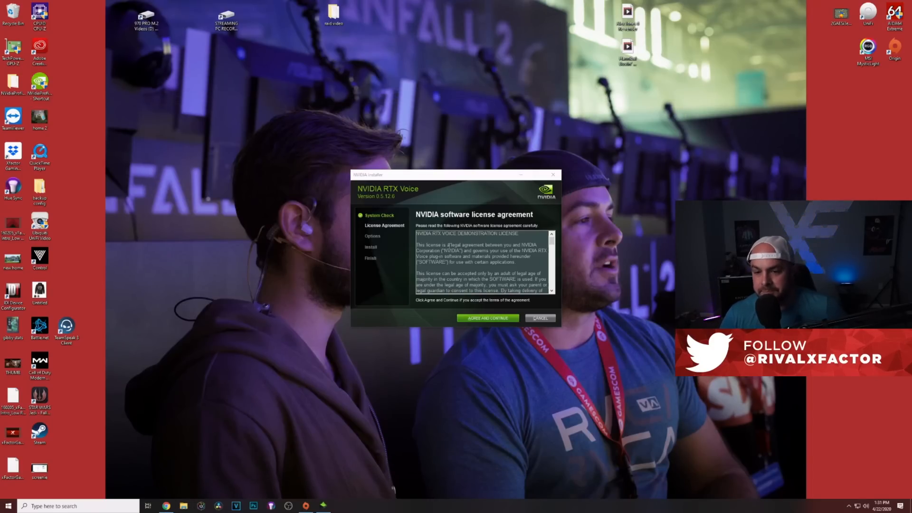
# Step: Accept the license, install RTX Voice to completion and close the installer
pyautogui.click(488, 318)
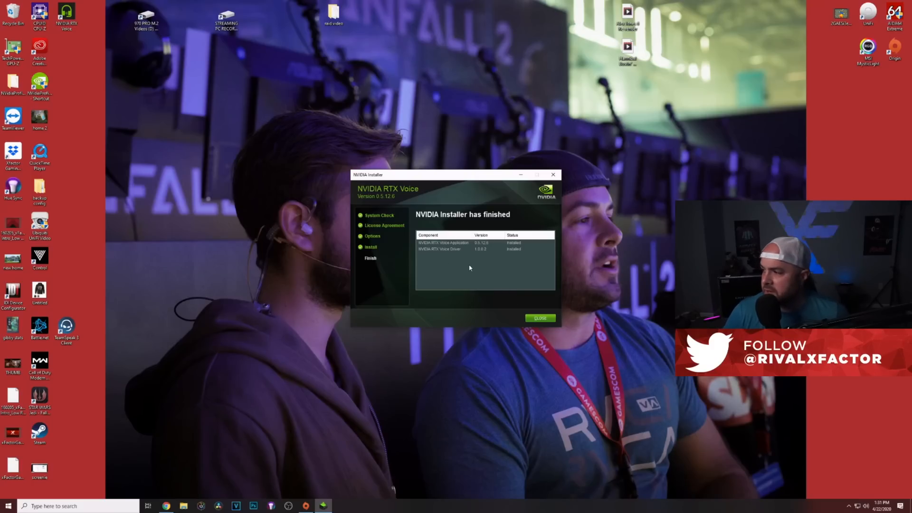
pyautogui.click(539, 319)
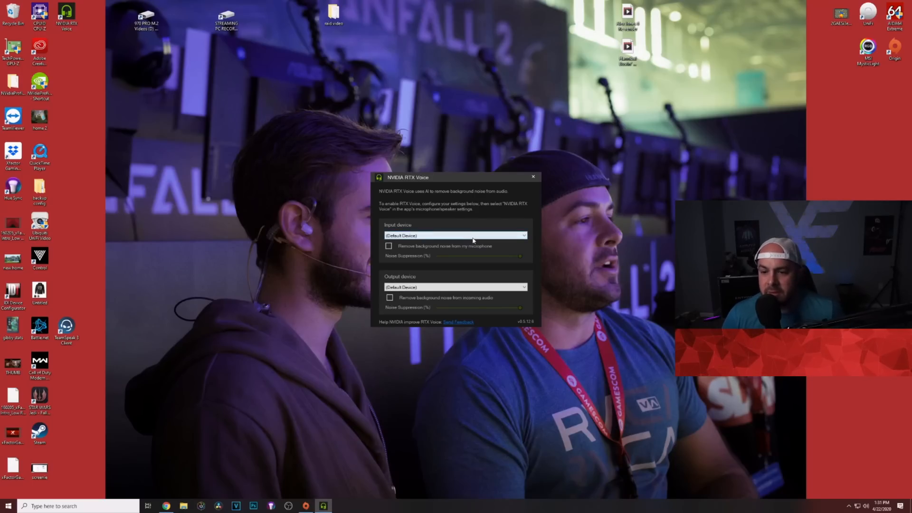
# Step: Use the IN BYPASS microphone with background noise removal on and Realtek speakers as output
pyautogui.click(522, 235)
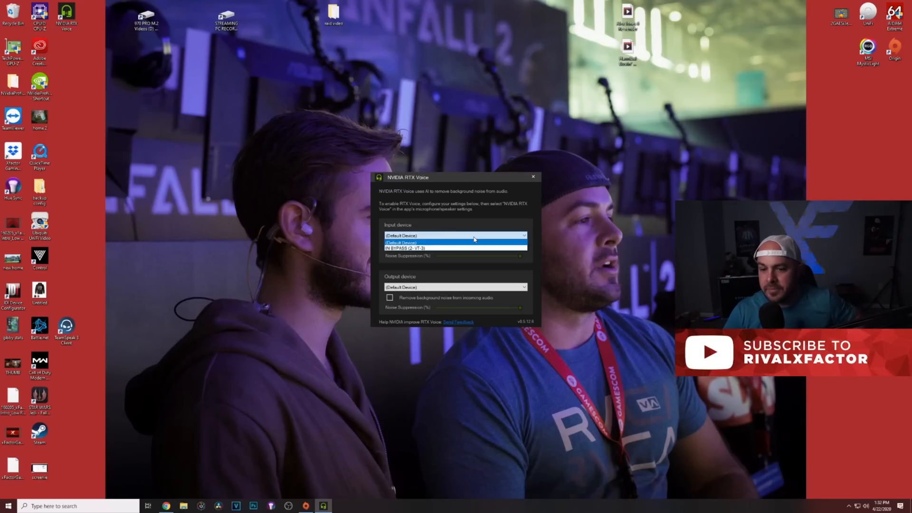
pyautogui.click(455, 248)
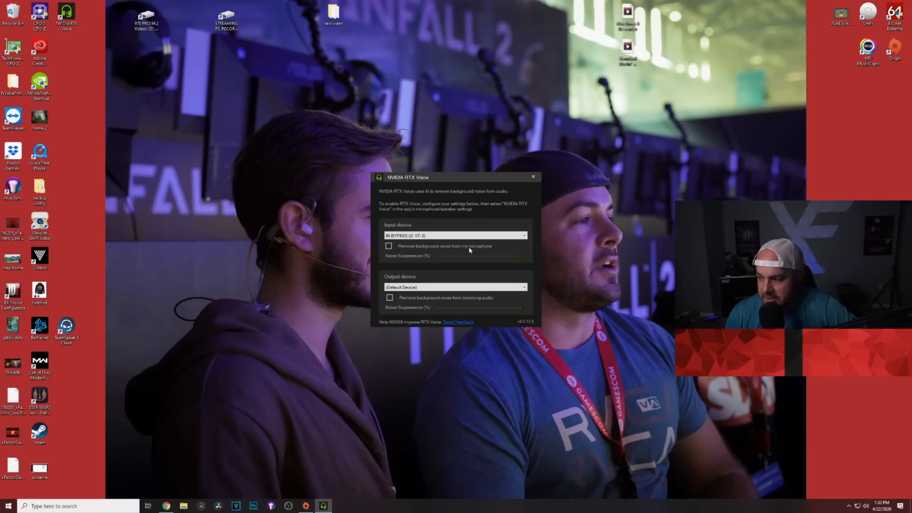
pyautogui.click(389, 245)
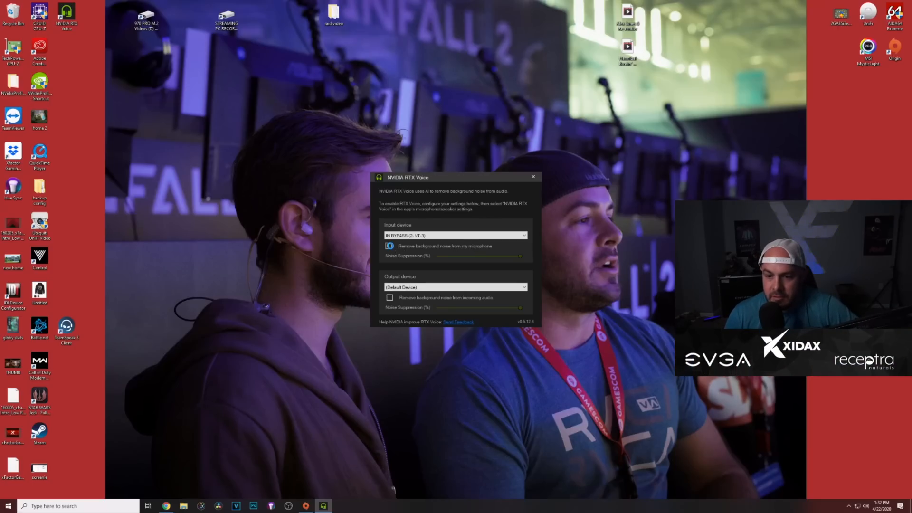
pyautogui.click(390, 246)
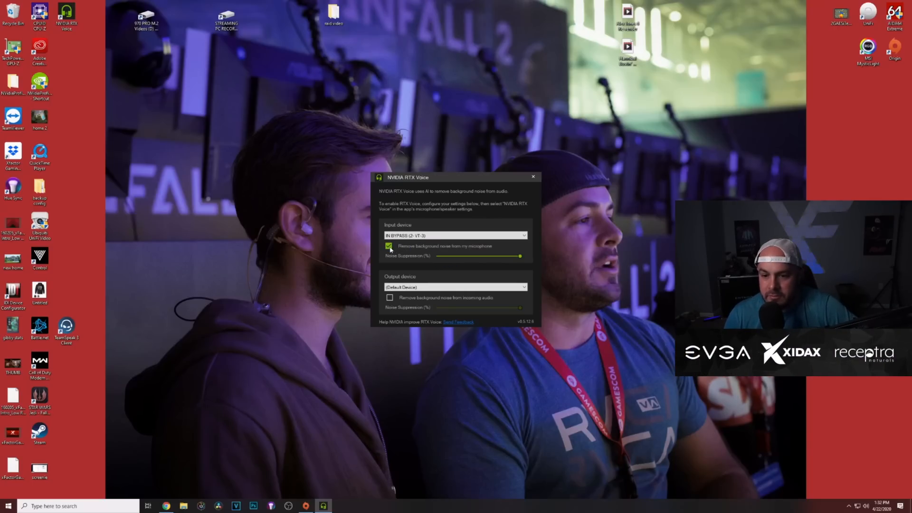
pyautogui.click(455, 286)
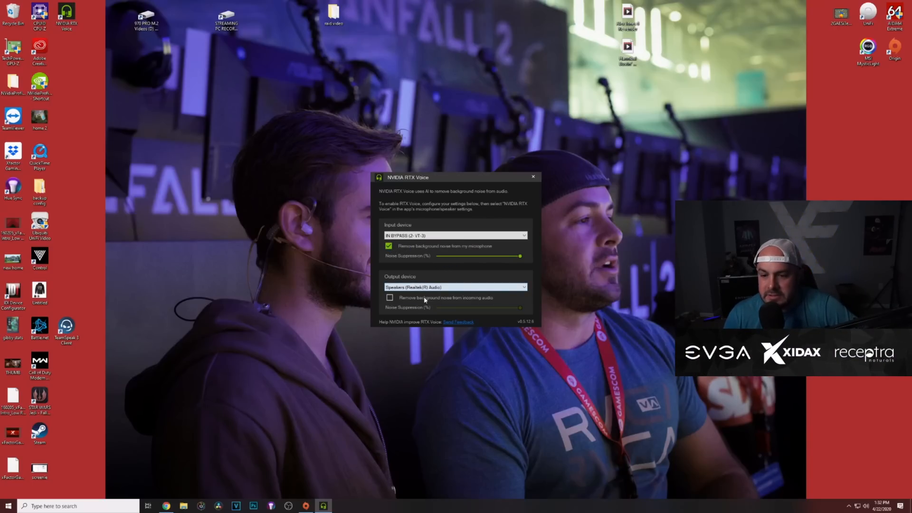
pyautogui.click(389, 297)
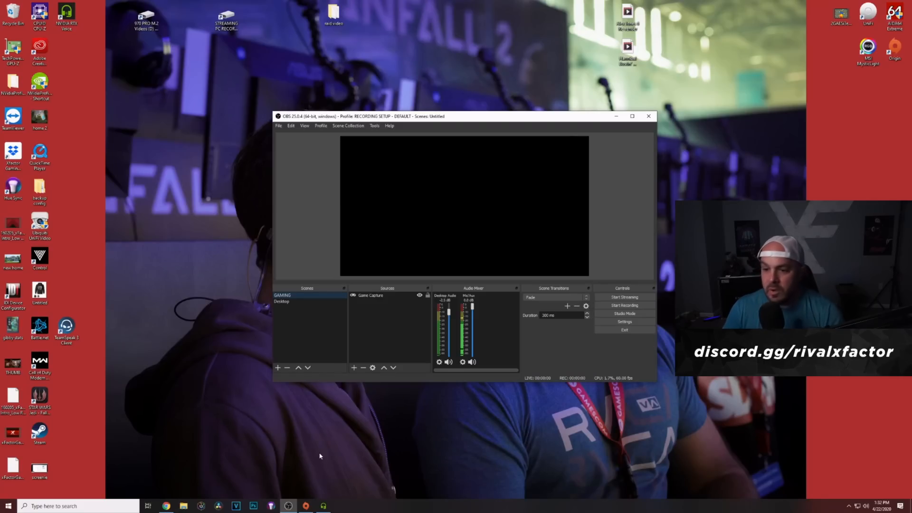
# Step: Set OBS Mic/Auxiliary Audio to Microphone (NVIDIA RTX Voice) and save the settings
pyautogui.click(278, 125)
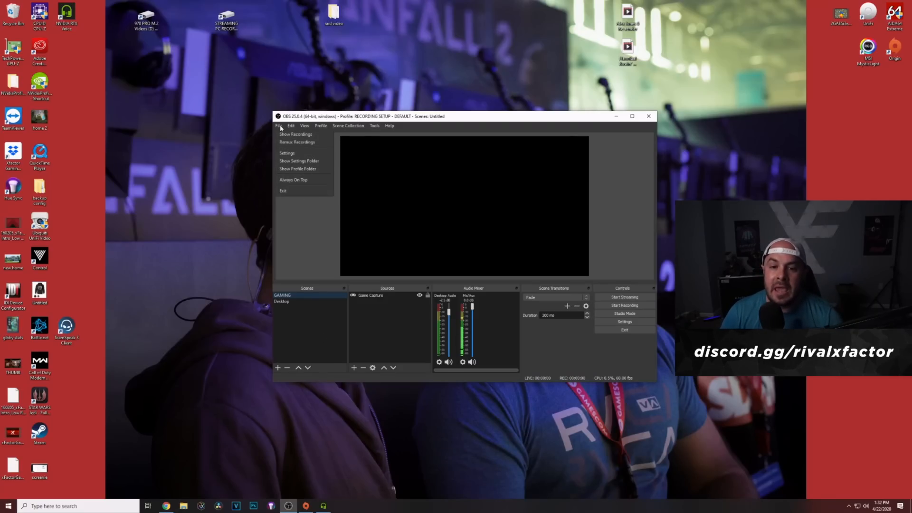
pyautogui.click(287, 153)
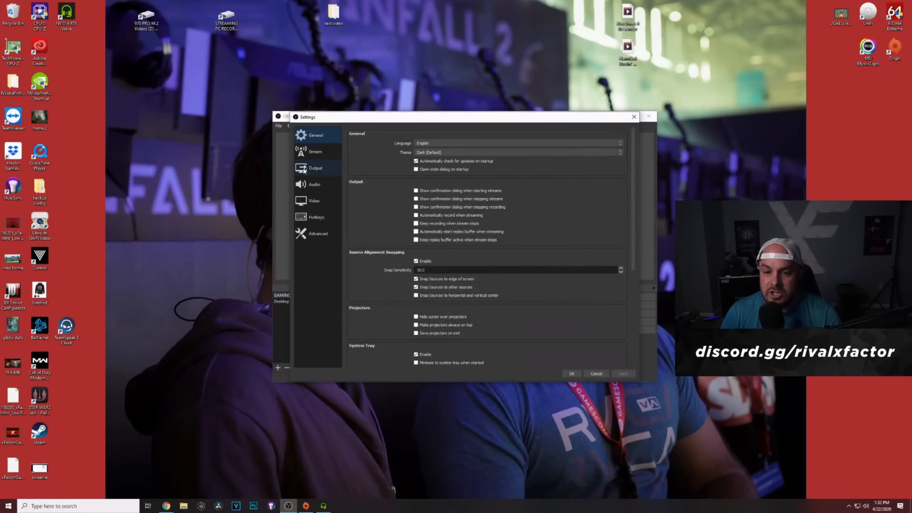
pyautogui.click(315, 184)
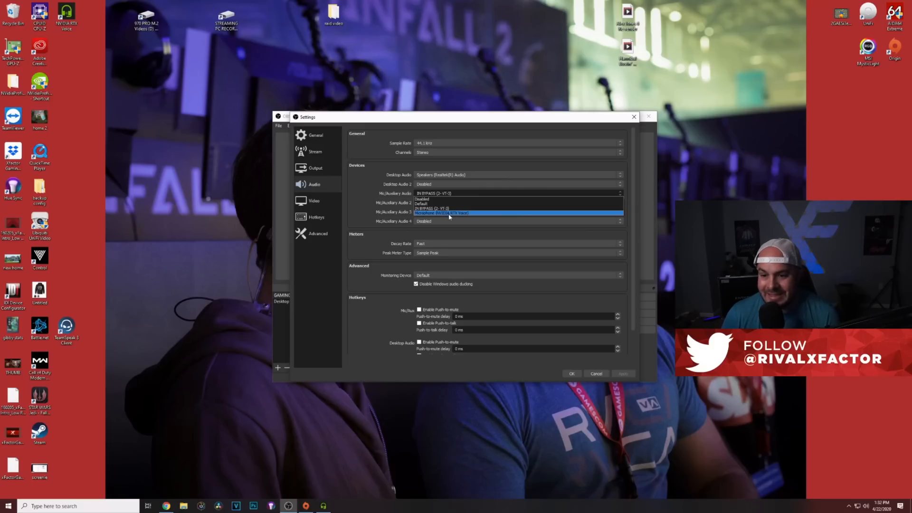
pyautogui.click(442, 213)
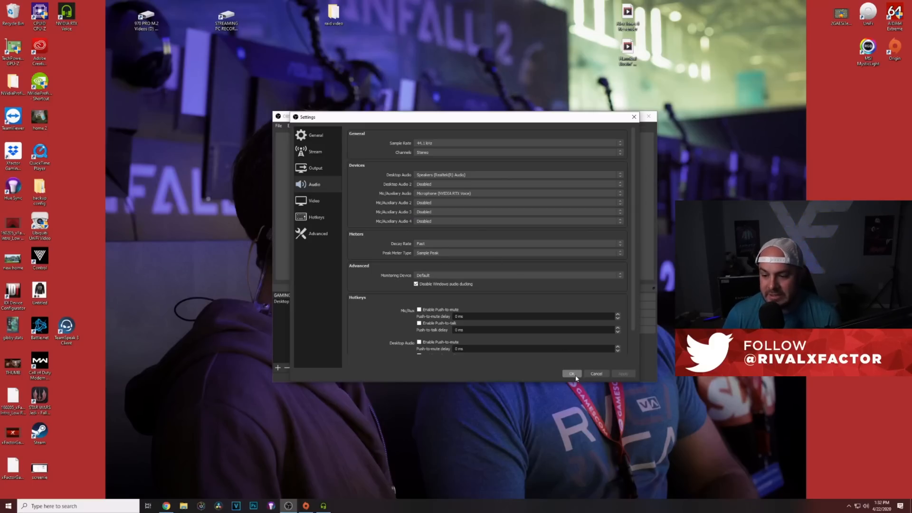
pyautogui.click(571, 373)
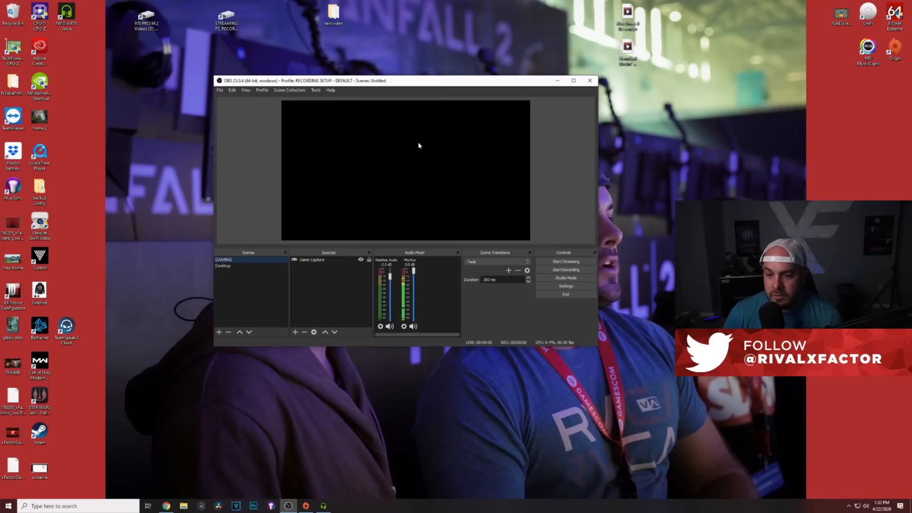
pyautogui.moveTo(407, 278)
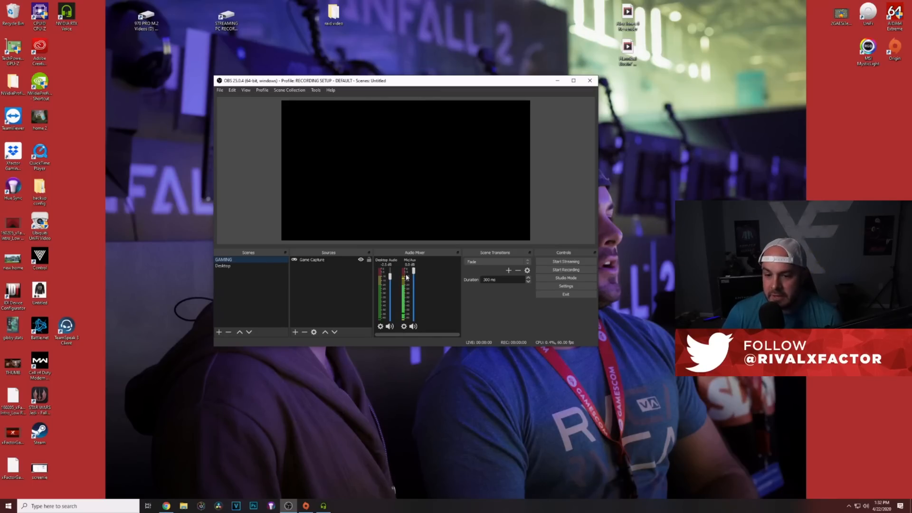
pyautogui.moveTo(562, 304)
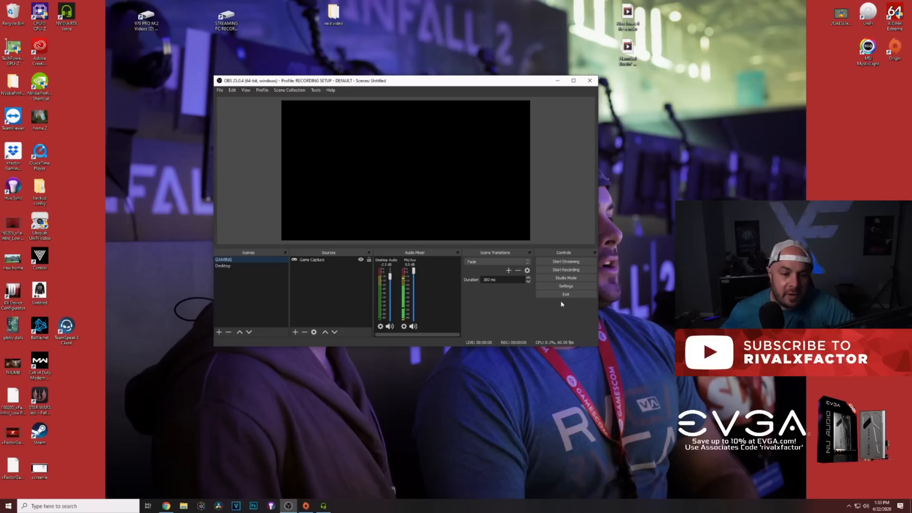
pyautogui.moveTo(551, 277)
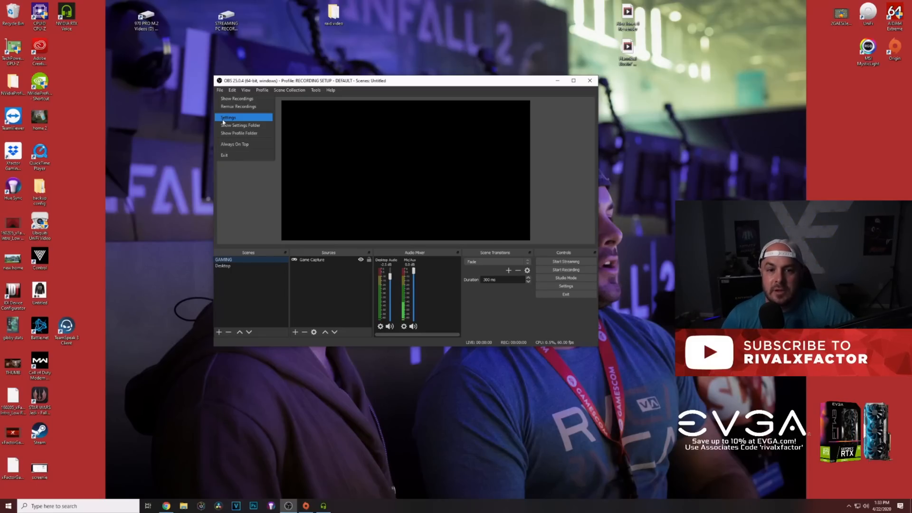
pyautogui.click(227, 118)
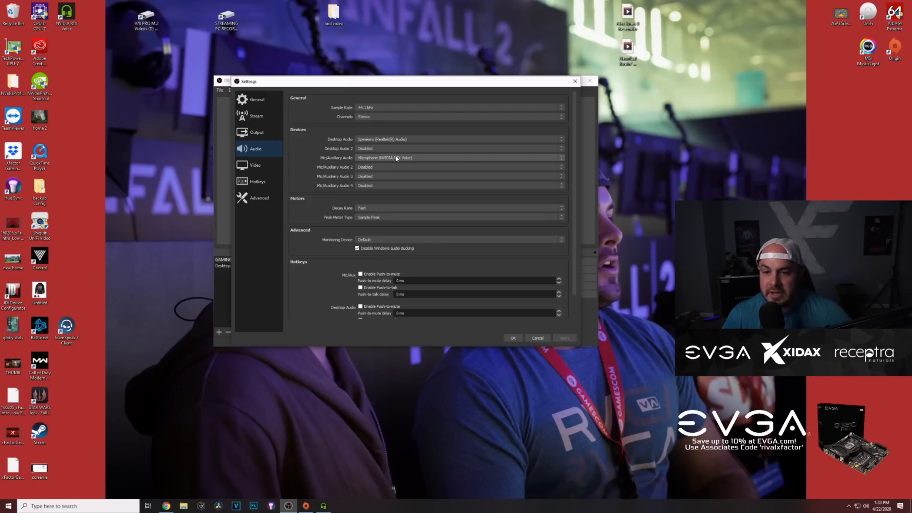
pyautogui.click(561, 149)
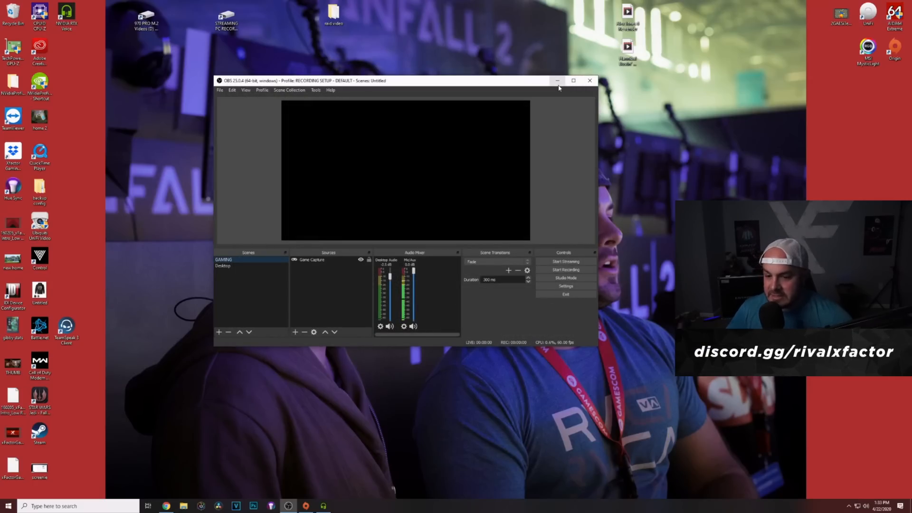
pyautogui.moveTo(557, 80)
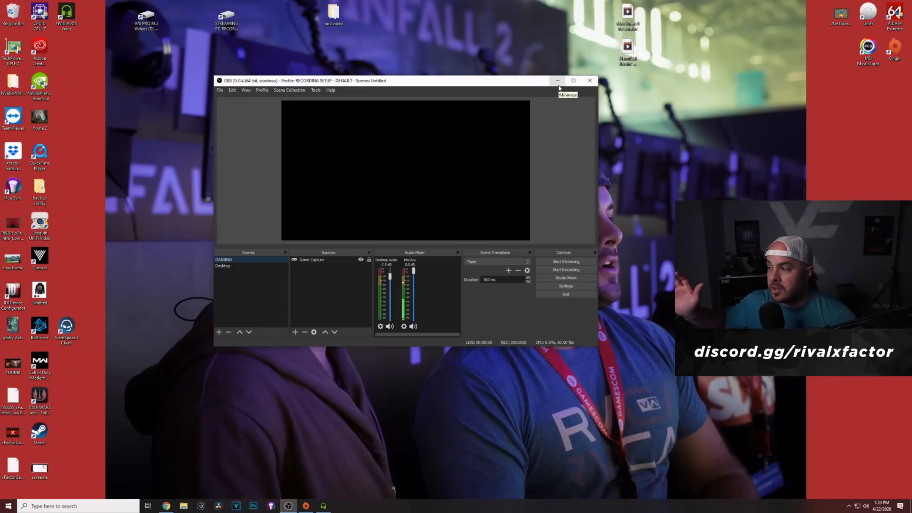